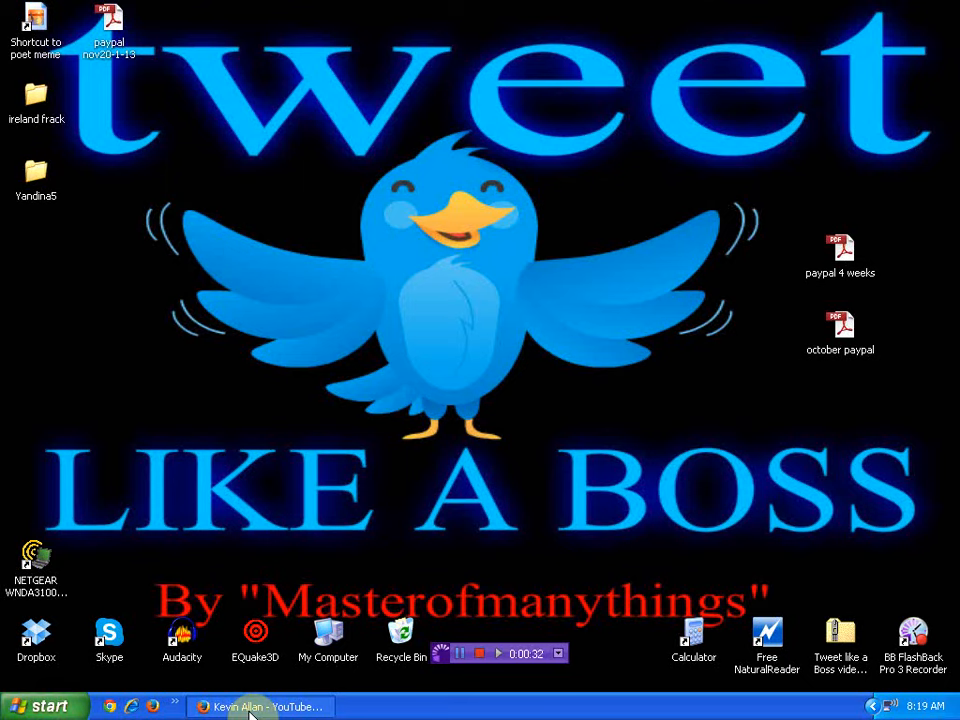
# Step: Restore the 'Kevin Allan - YouTube' channel page in Firefox from the taskbar
pyautogui.click(256, 705)
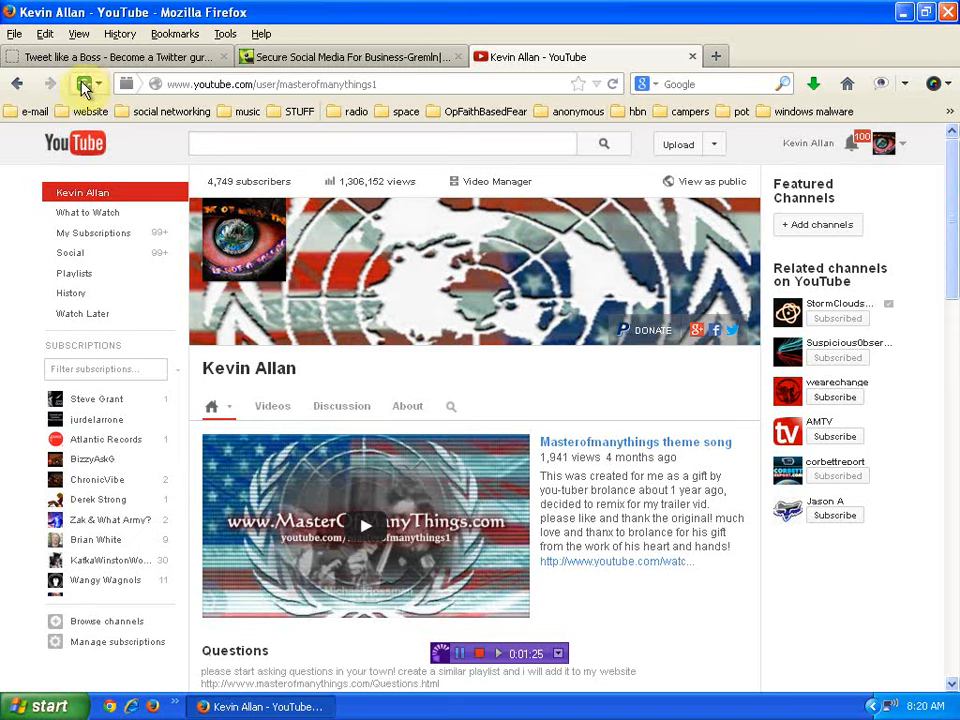
pyautogui.moveTo(76, 84)
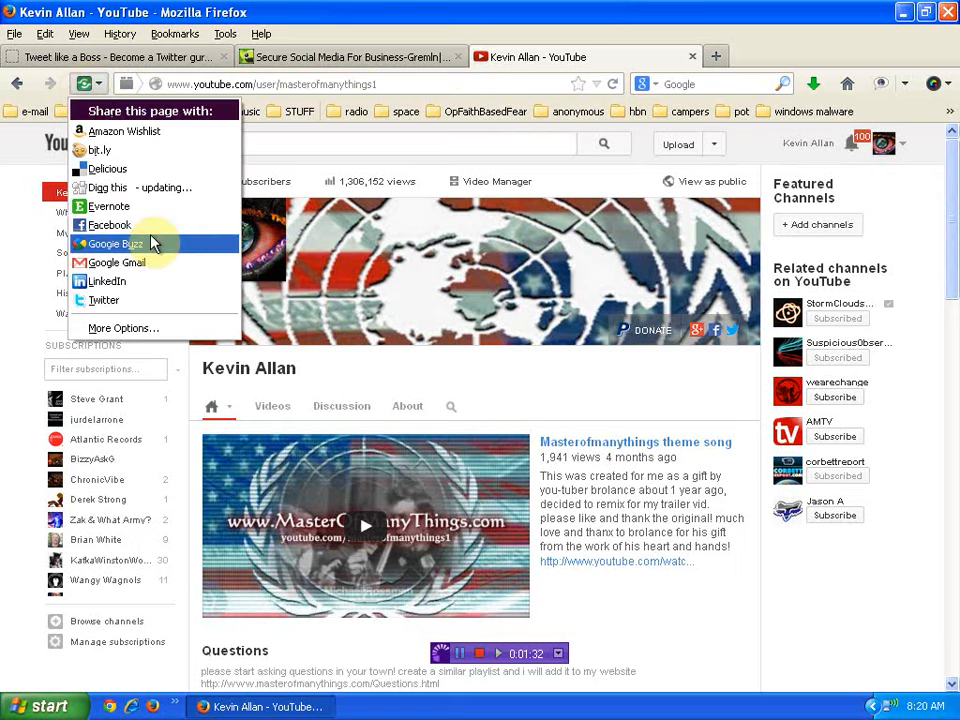
# Step: Share the channel page to Twitter via Shareaholic, connecting and allowing a Twitter account
pyautogui.click(108, 224)
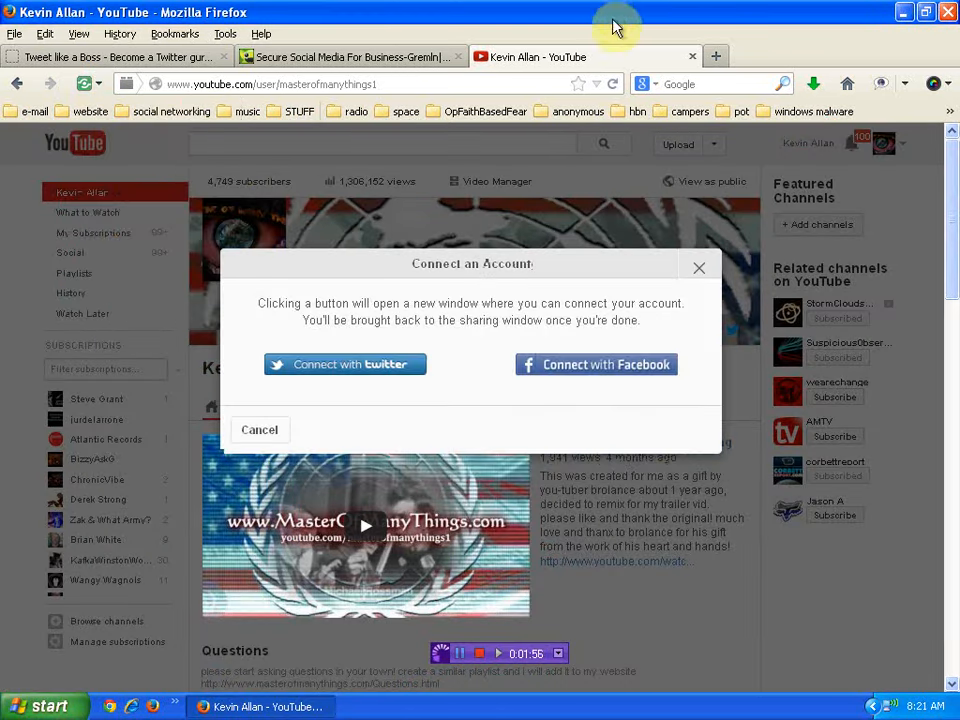
pyautogui.click(344, 364)
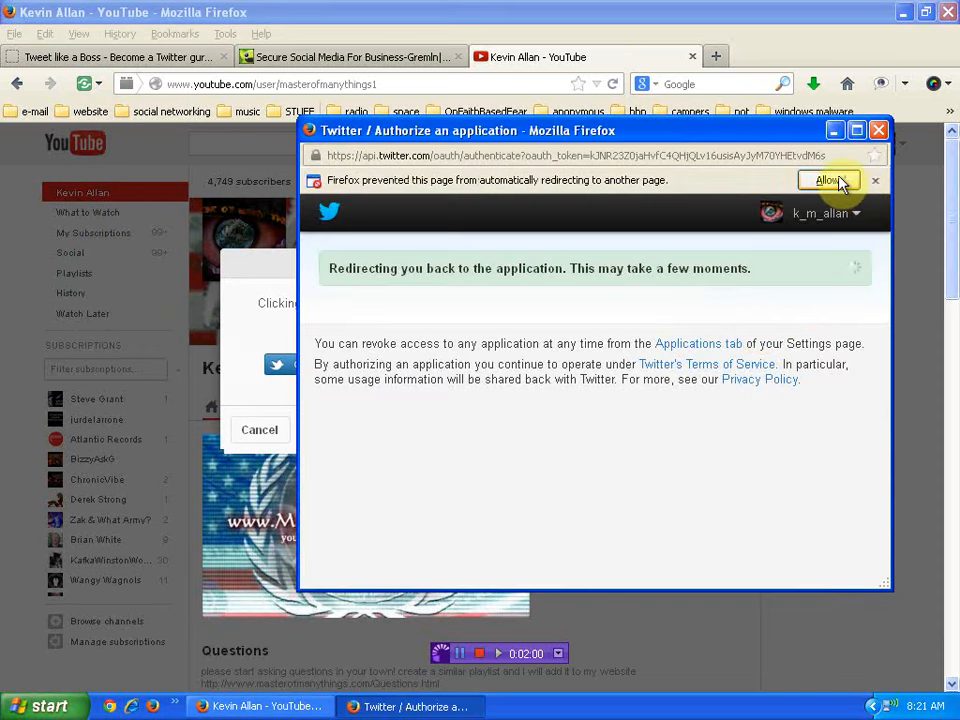
pyautogui.click(839, 180)
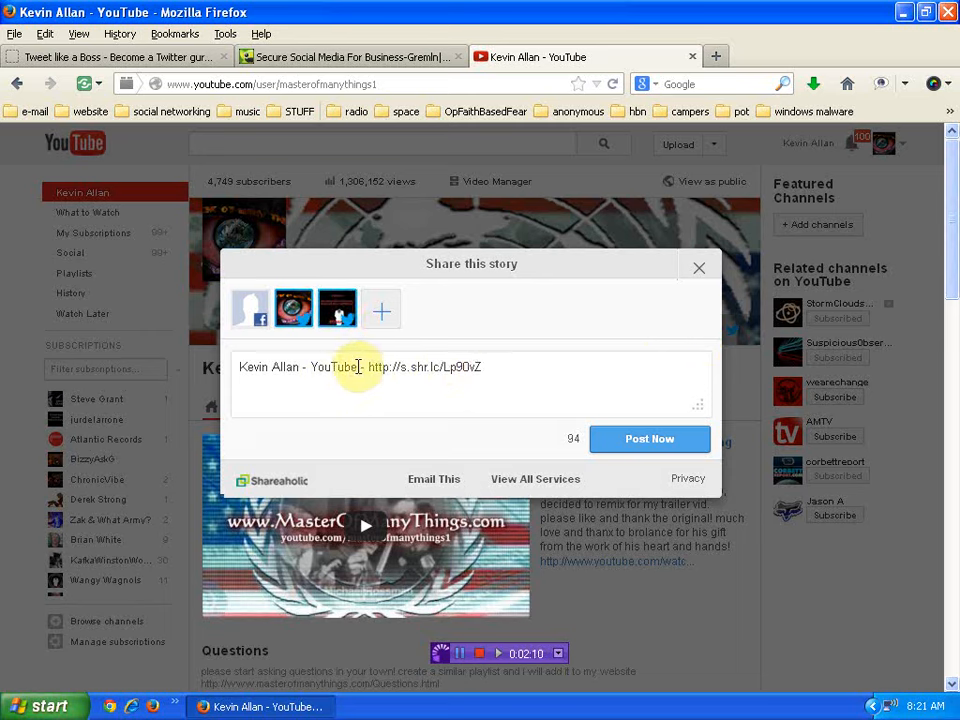
# Step: Replace the page title with '#gOTtRUTH subscribe to my you-tube channel' and post the tweet
pyautogui.doubleClick(297, 367)
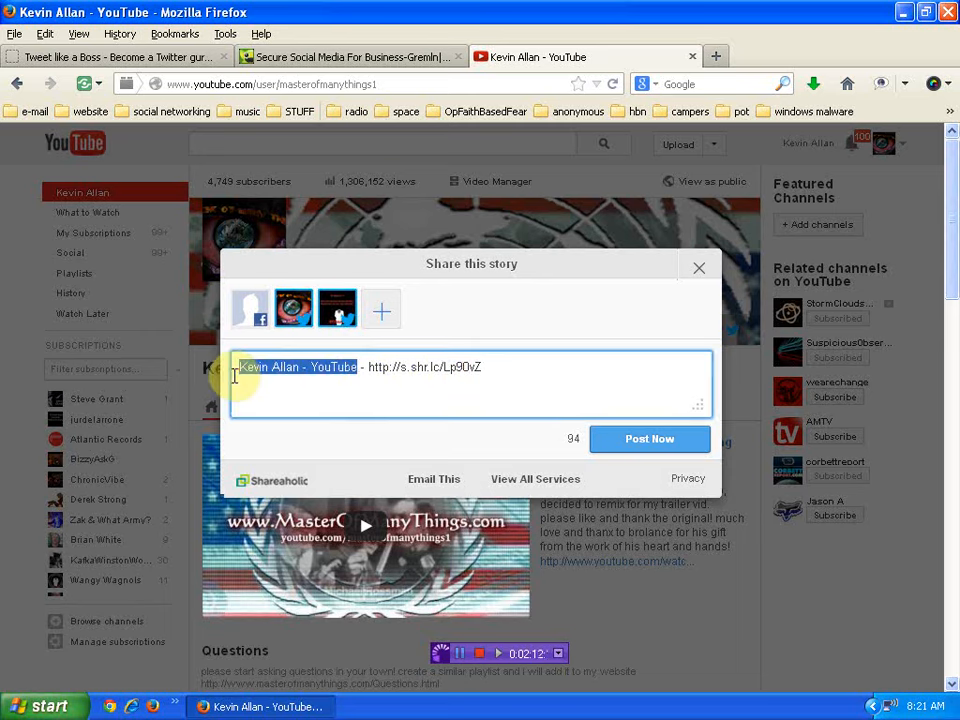
pyautogui.write('#gl')
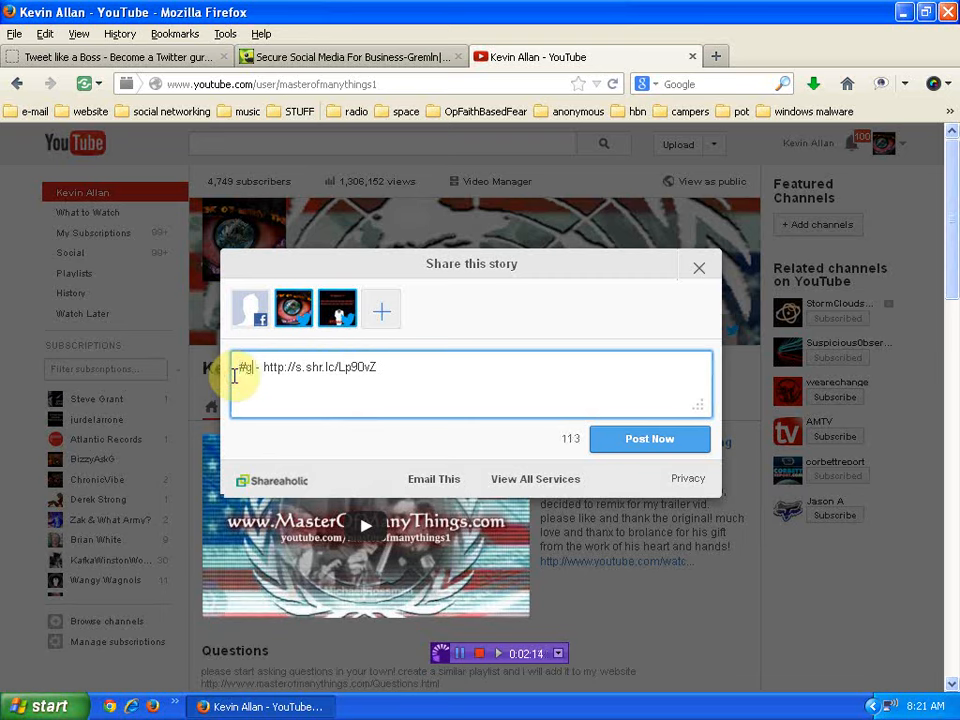
pyautogui.write('gOTtRUTH')
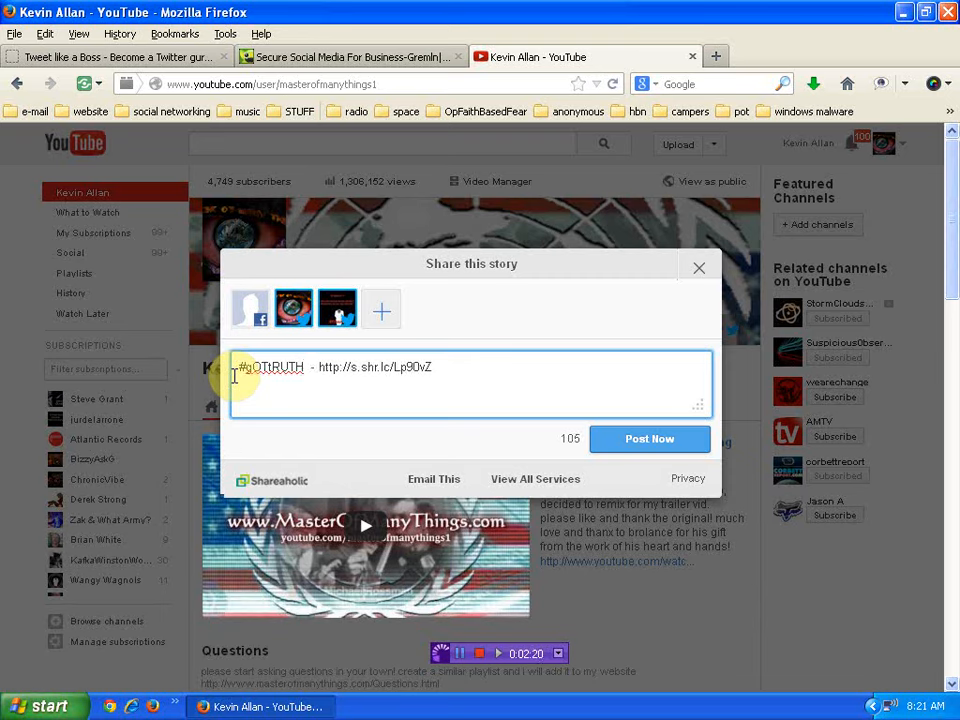
pyautogui.write('subscribe to')
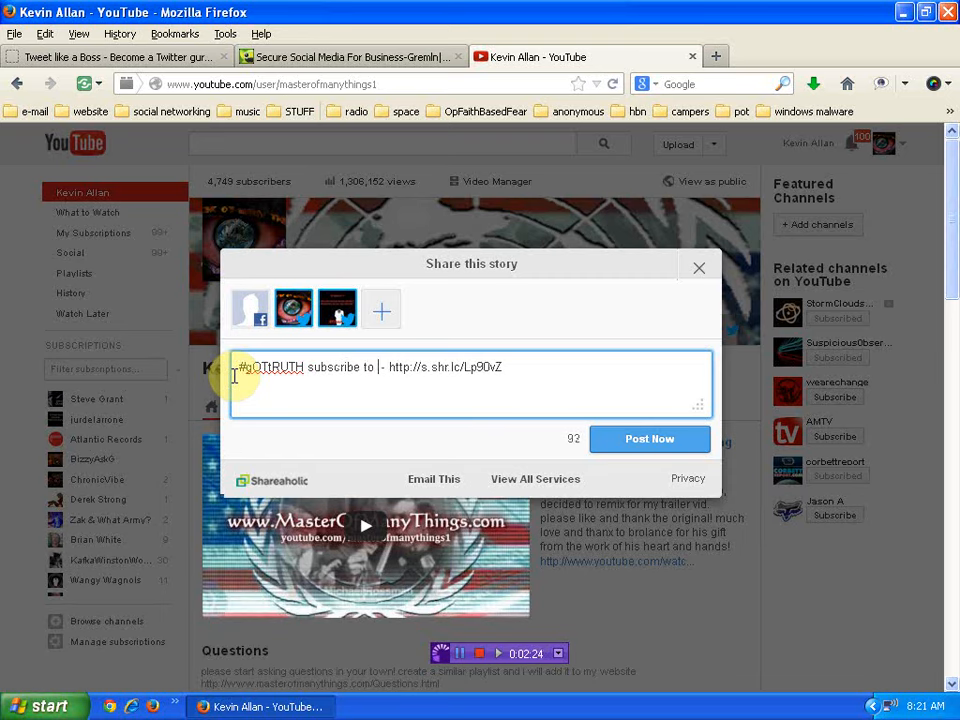
pyautogui.write('my you-tube channel')
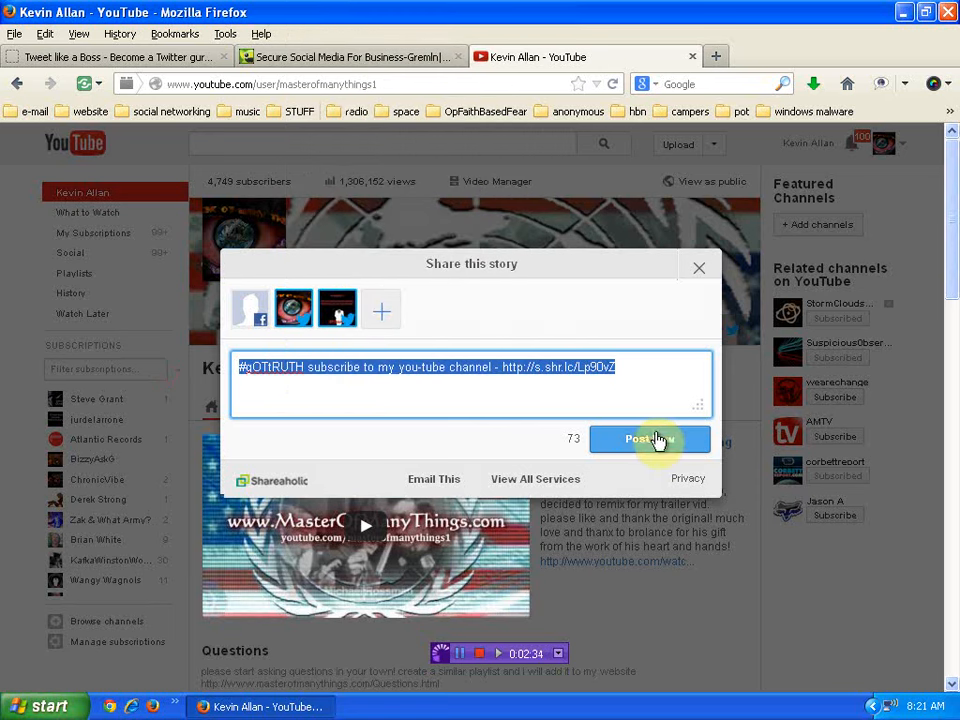
pyautogui.click(648, 439)
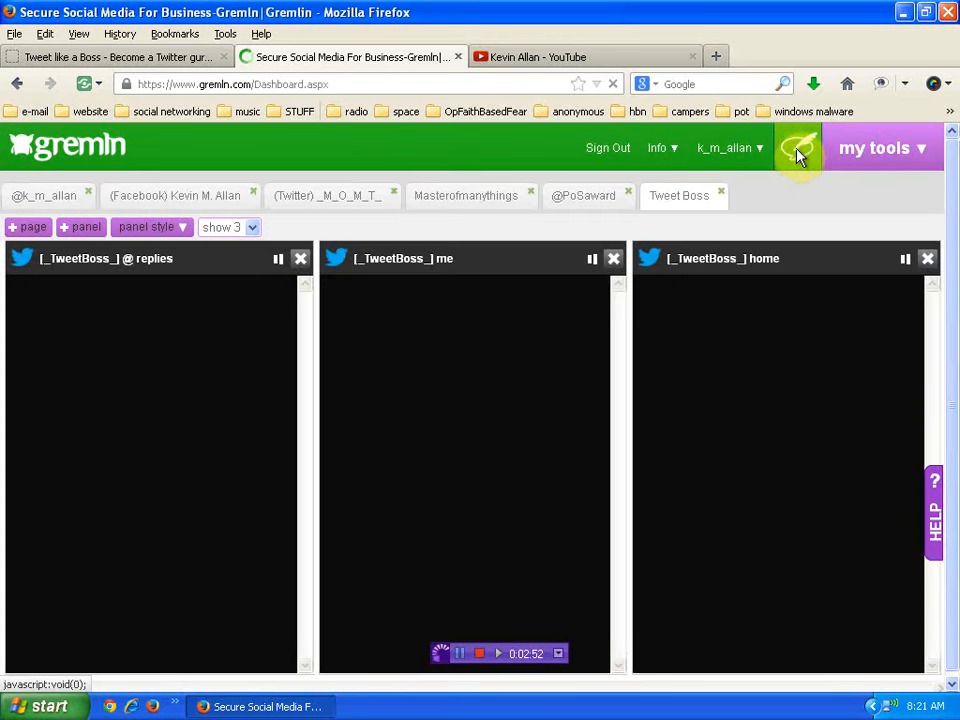
pyautogui.click(798, 150)
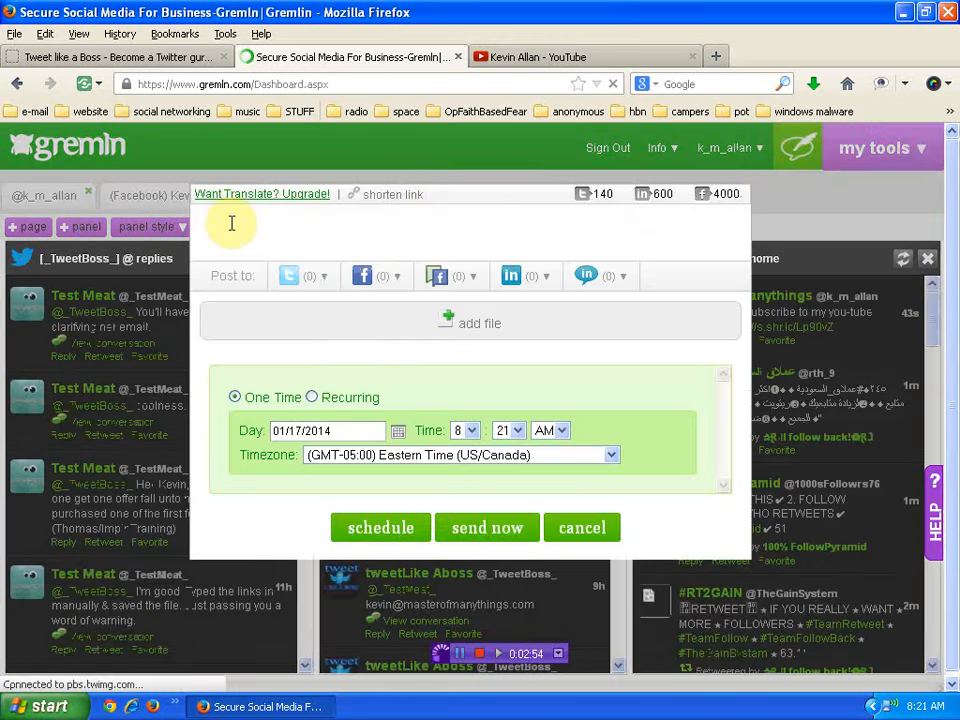
pyautogui.rightClick(231, 224)
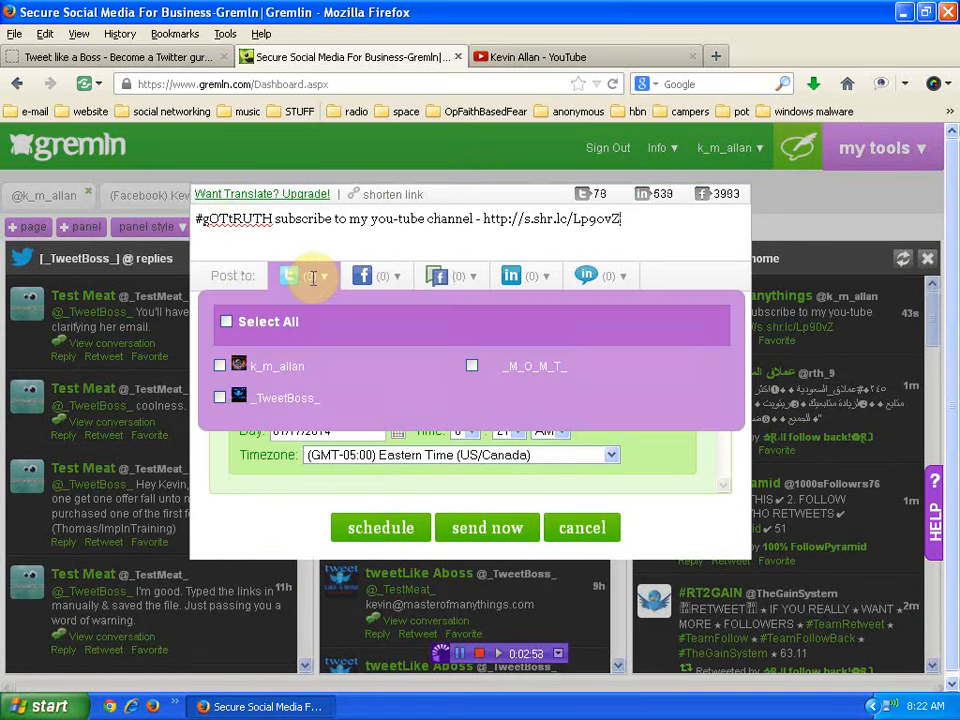
pyautogui.click(220, 365)
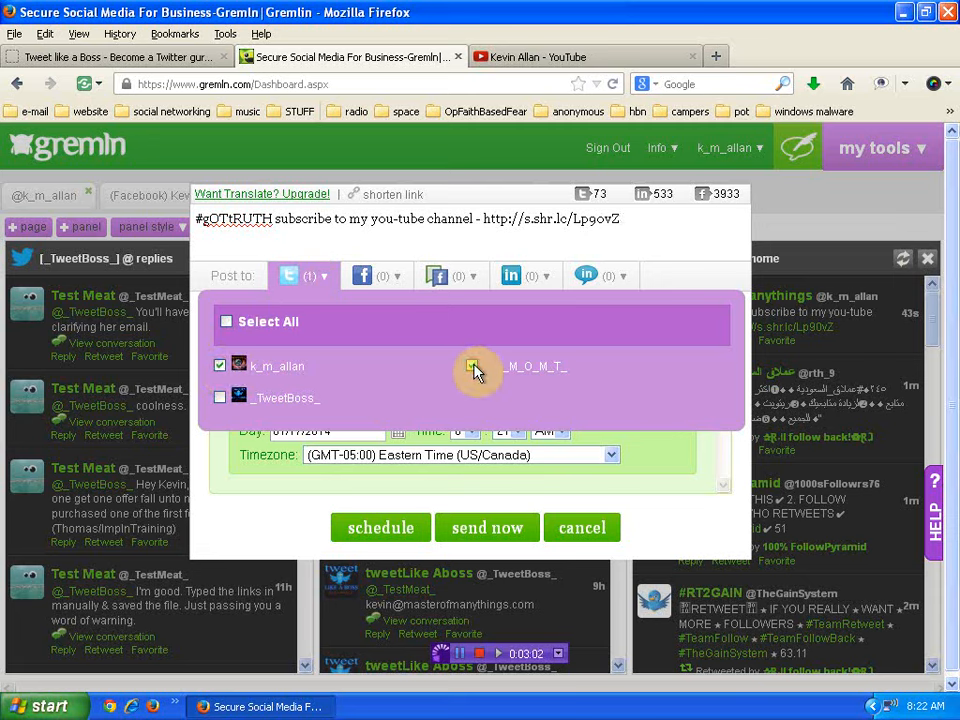
pyautogui.click(478, 366)
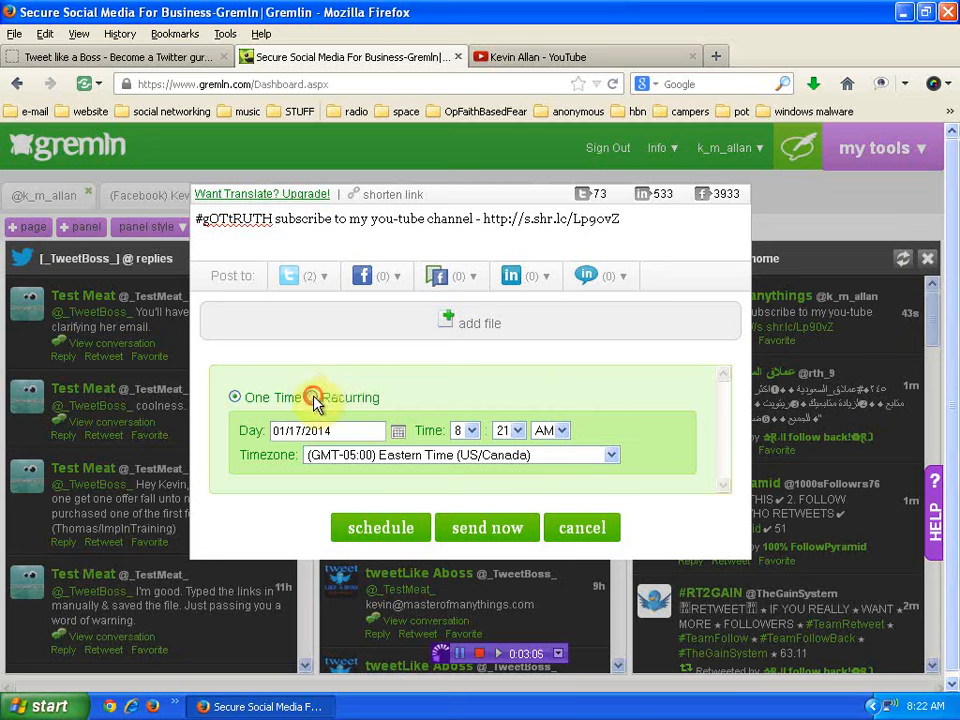
# Step: Set the post to recur daily, every 2 days
pyautogui.click(317, 397)
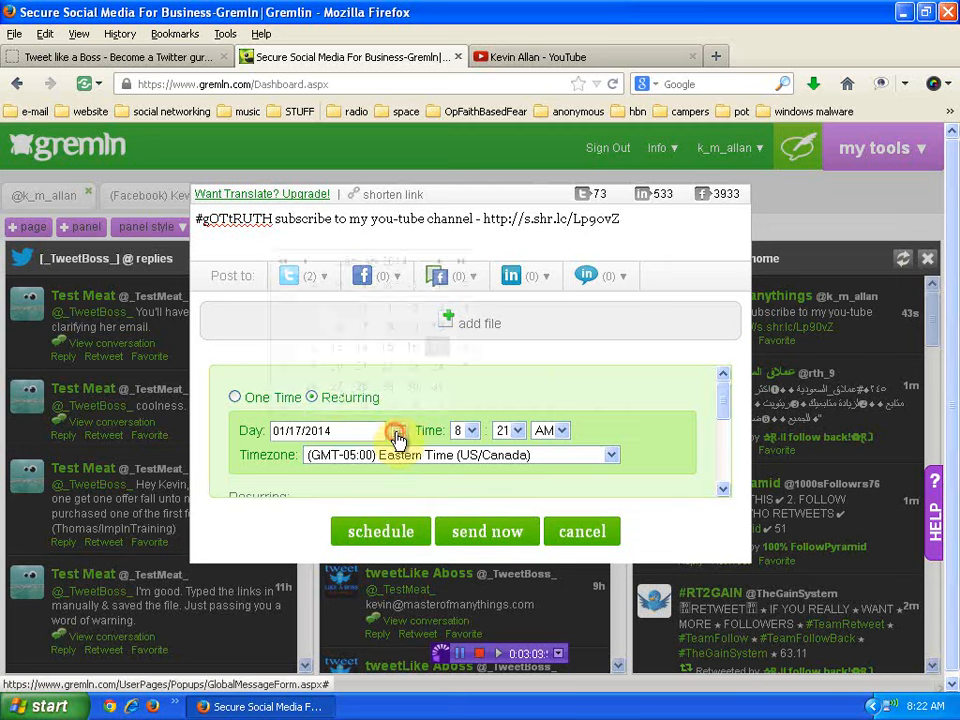
pyautogui.click(398, 430)
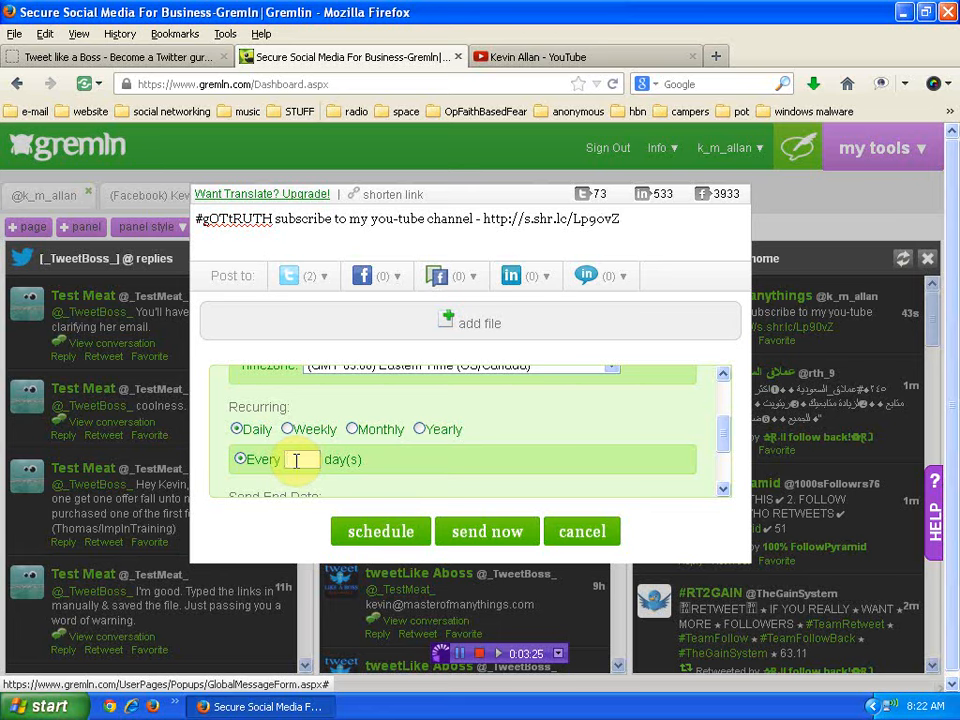
pyautogui.write('2')
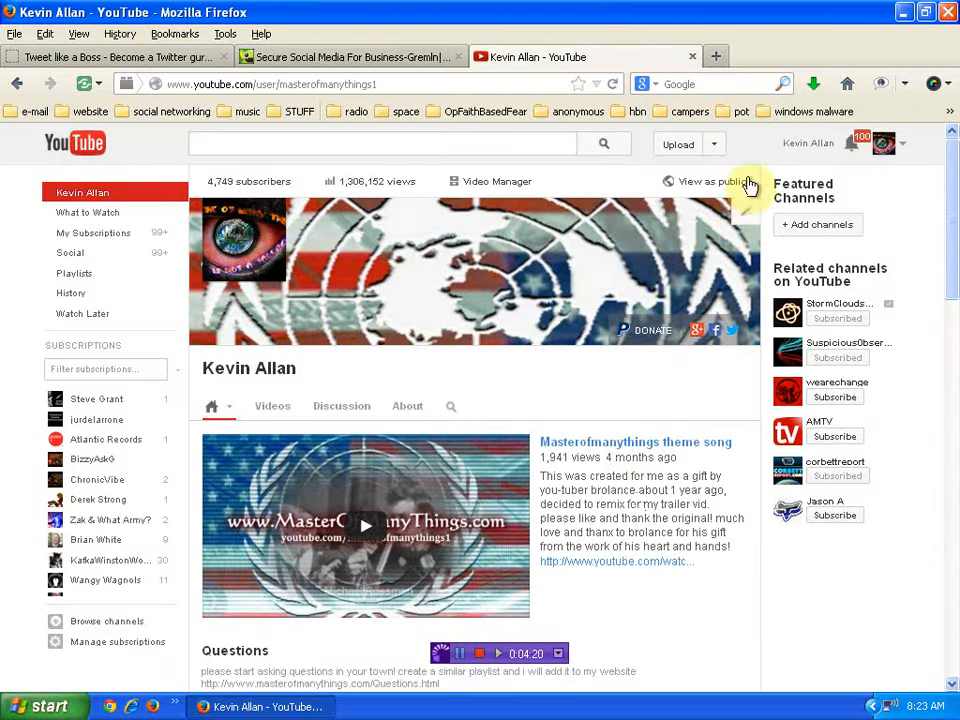
# Step: Open YouTube's Video Manager from the avatar menu and scroll through the uploads
pyautogui.click(884, 140)
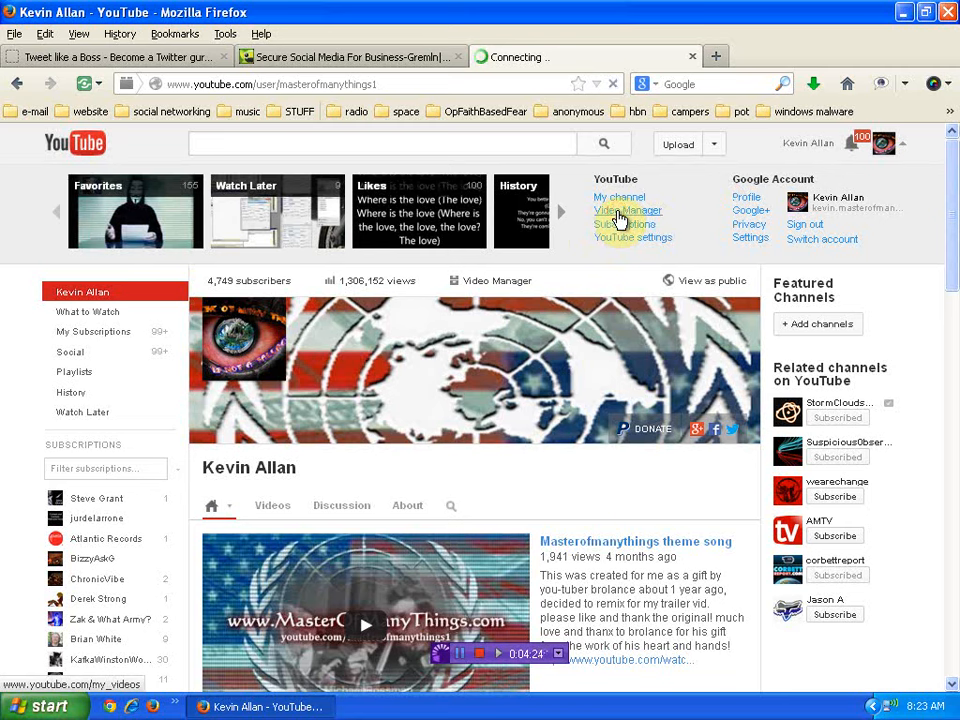
pyautogui.click(626, 211)
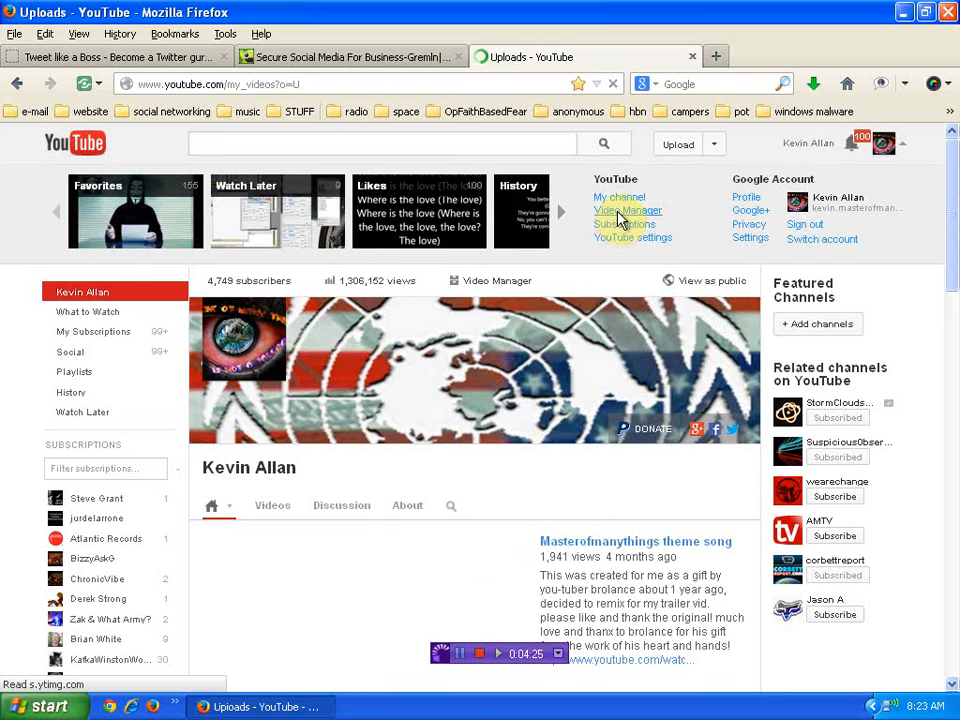
pyautogui.click(628, 210)
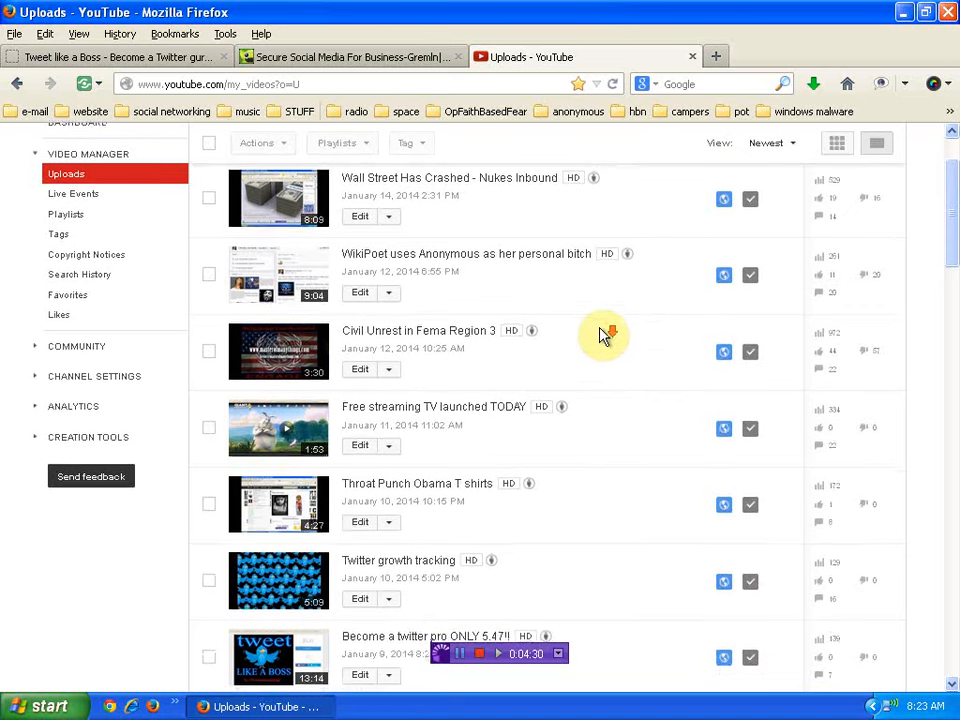
pyautogui.scroll(-3)
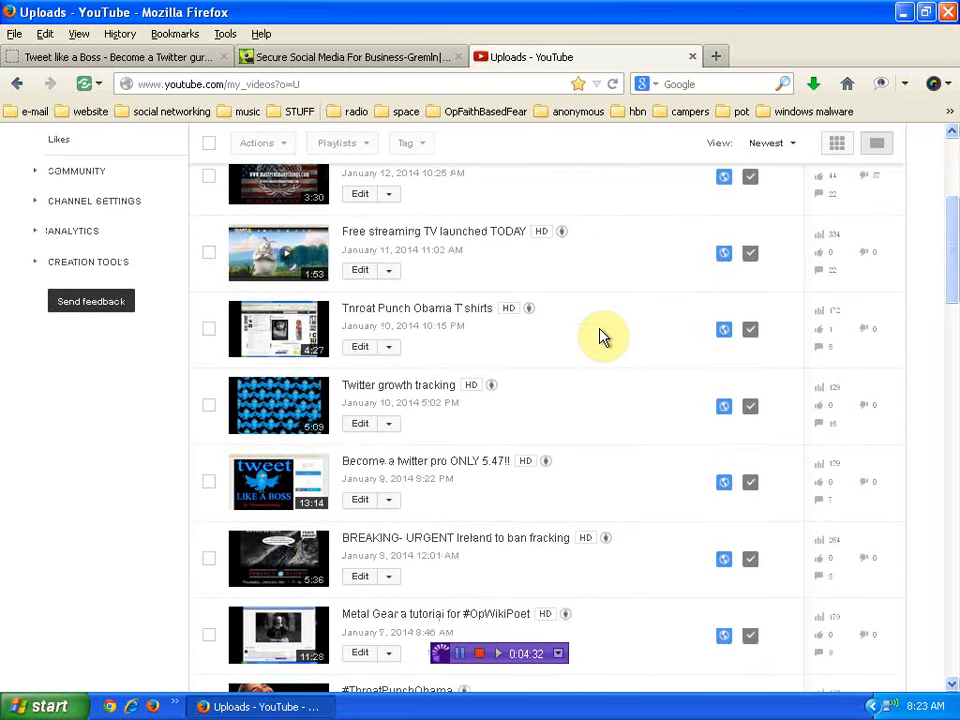
pyautogui.scroll(-3)
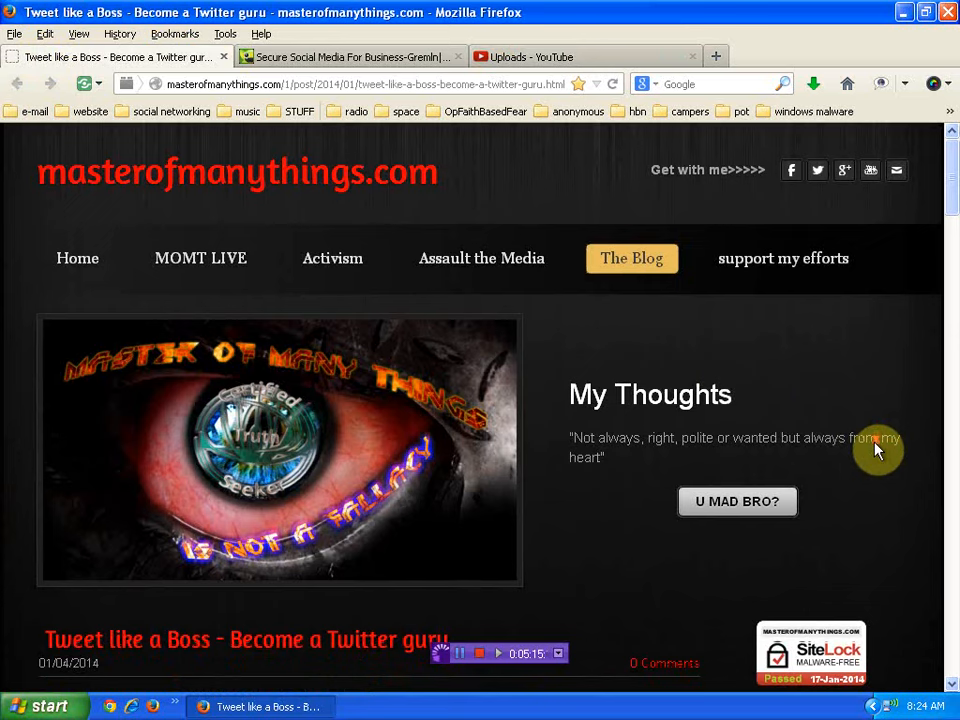
# Step: Scroll through the 'Tweet like a Boss' post, then return to the Gremlin dashboard tab
pyautogui.scroll(-3)
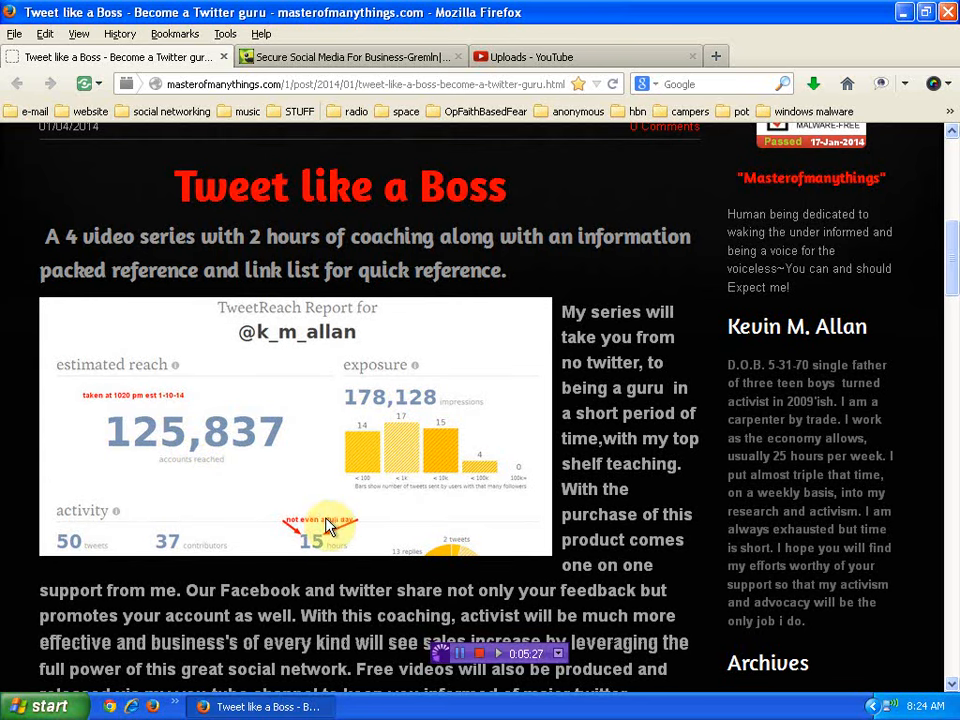
pyautogui.scroll(-3)
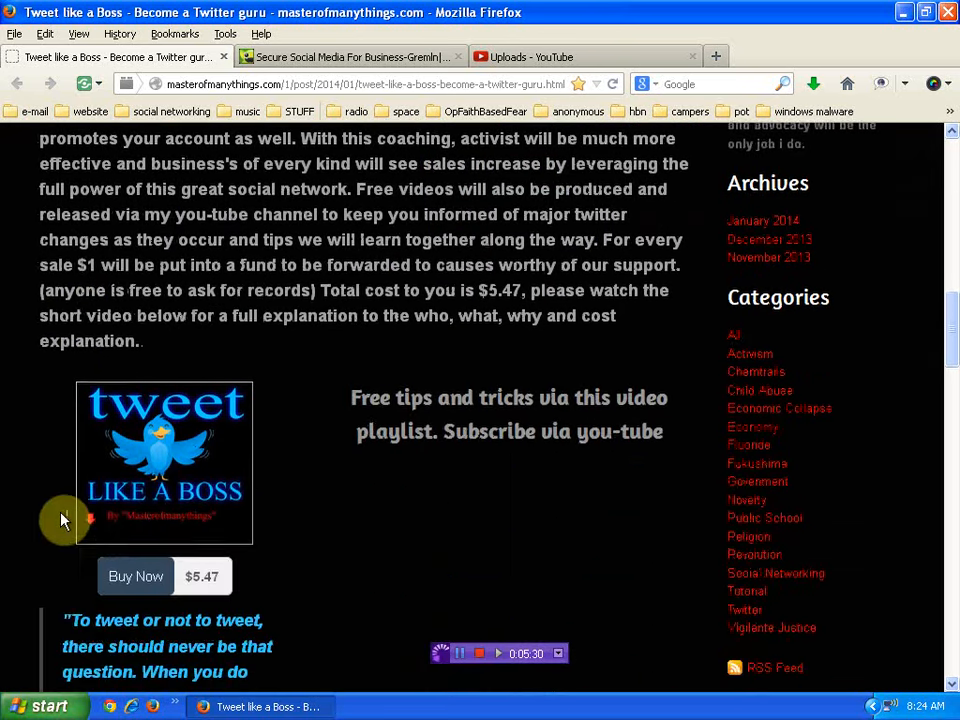
pyautogui.scroll(-3)
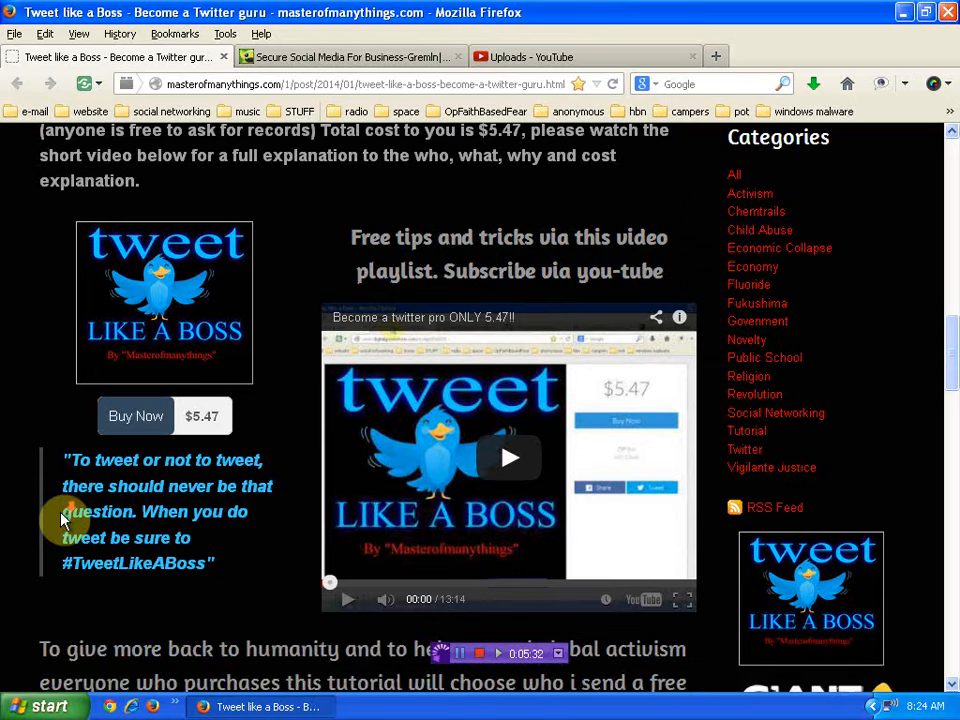
pyautogui.scroll(-3)
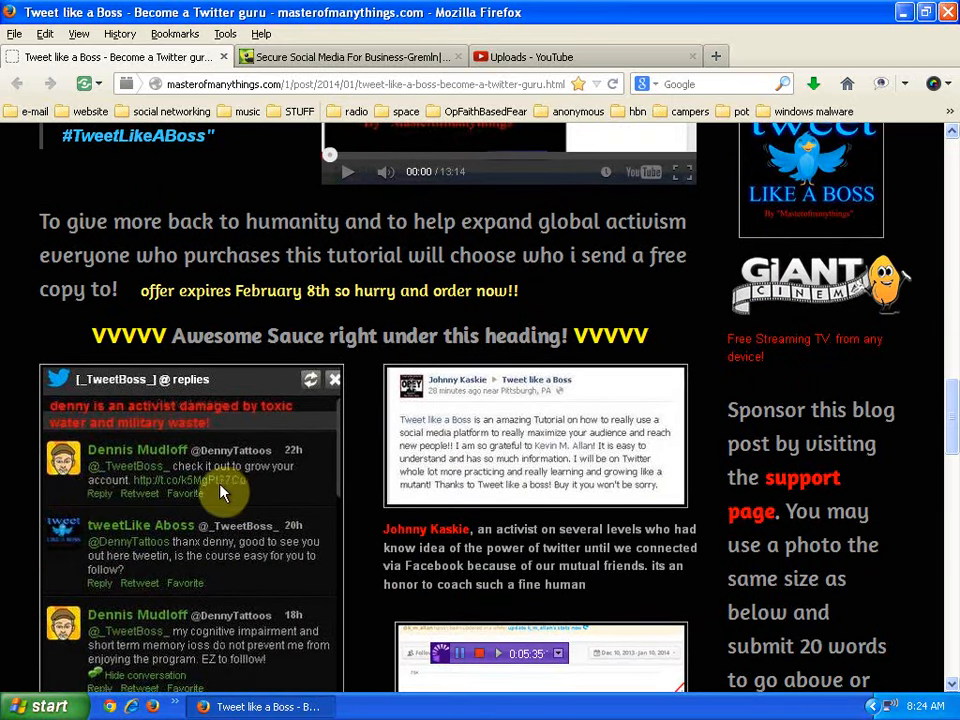
pyautogui.moveTo(559, 444)
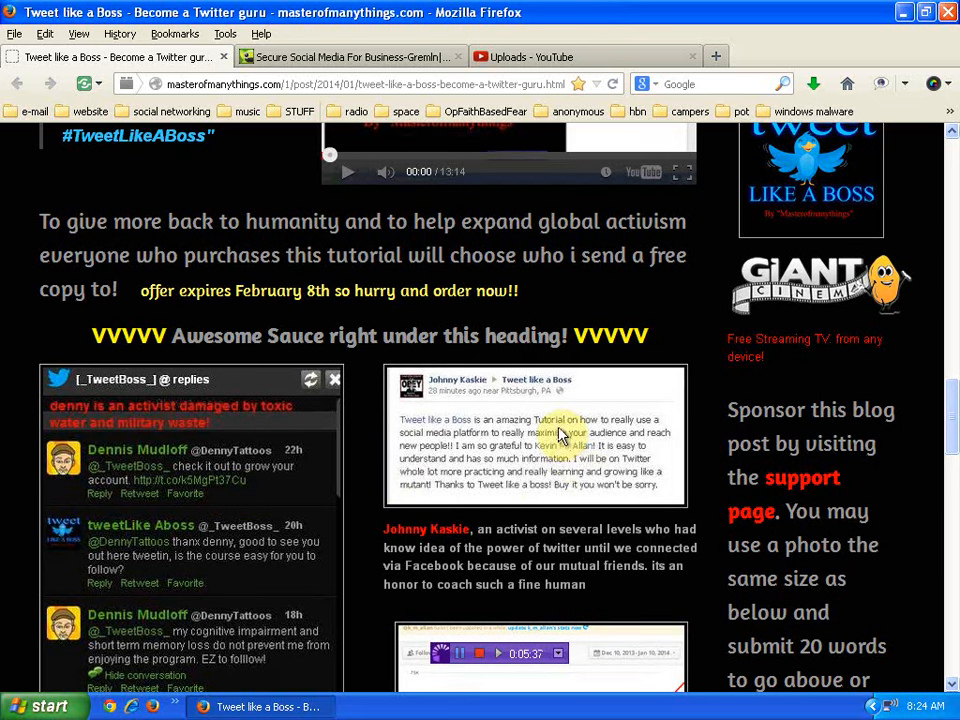
pyautogui.scroll(-3)
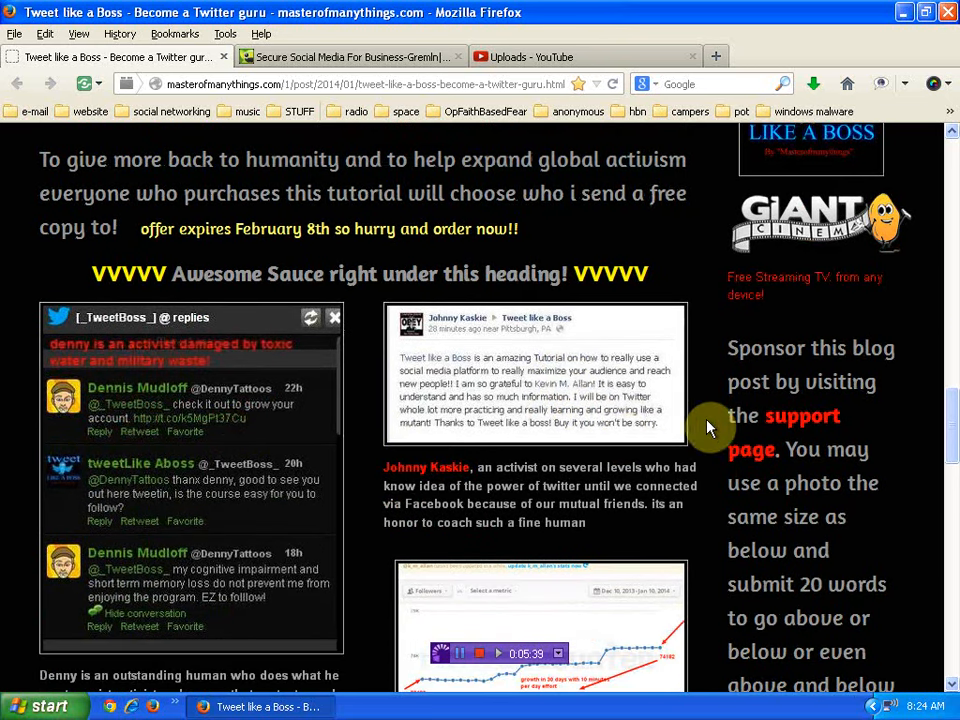
pyautogui.scroll(-3)
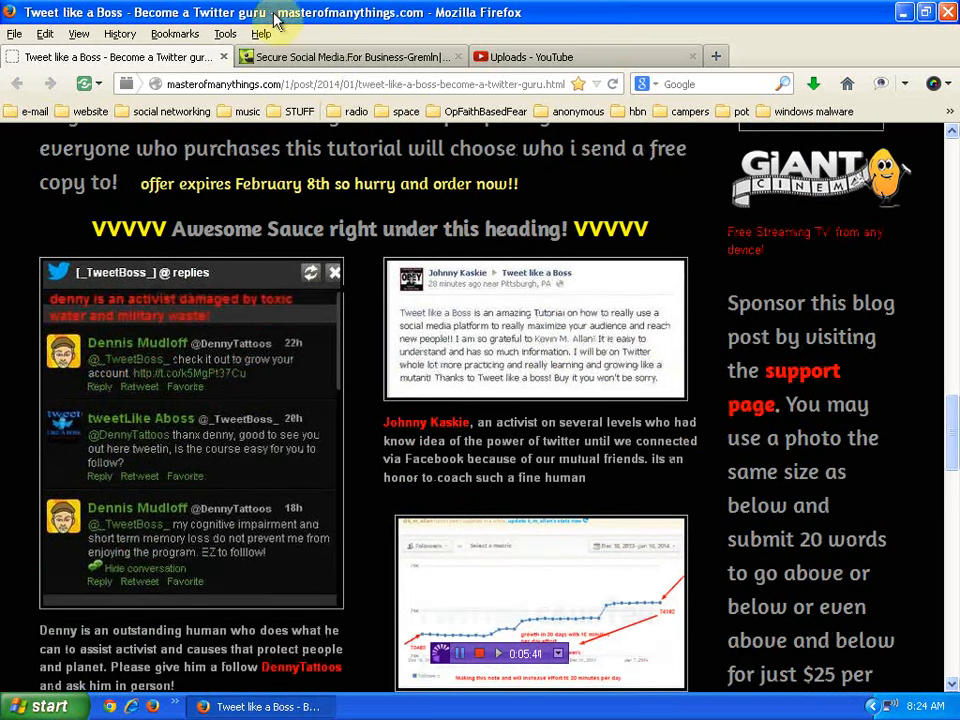
pyautogui.click(360, 57)
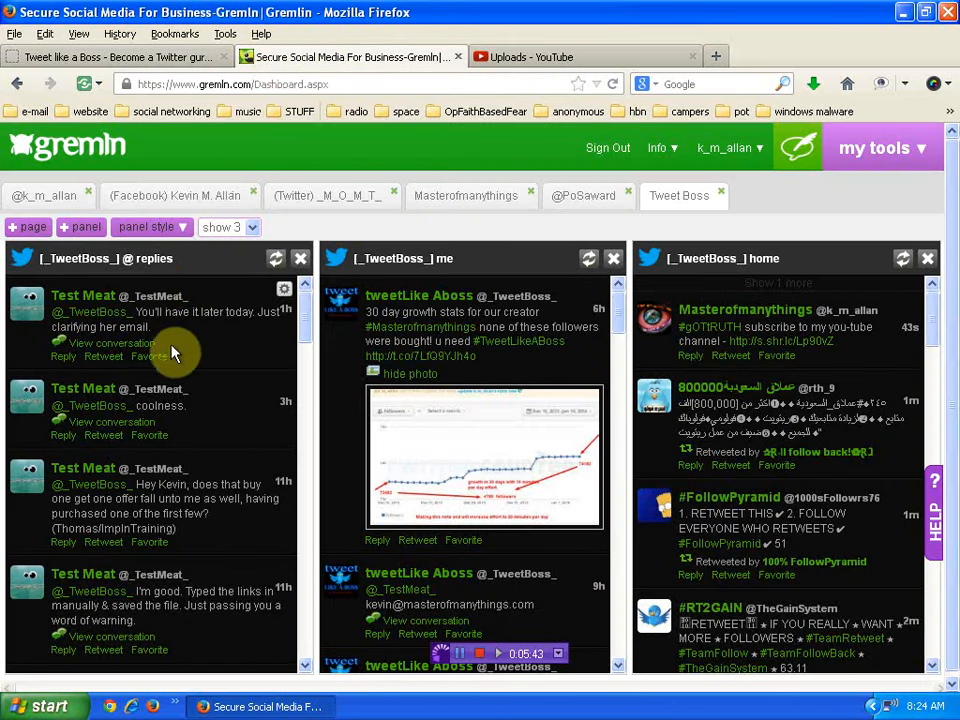